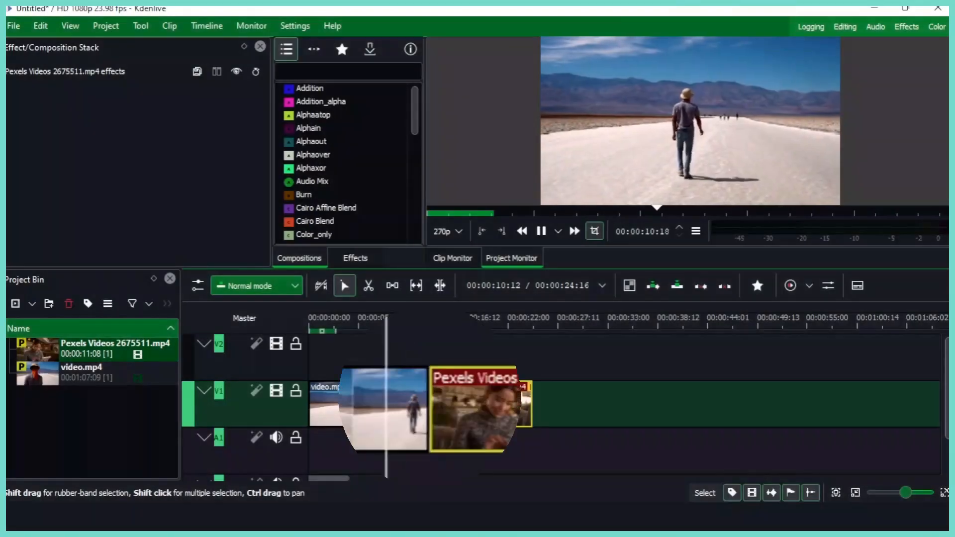
Step: Add a Fade out ending video.mp4, lasting 00:00:01:00, and a Fade in starting the Pexels clip
{"action": "left_click", "coordinate": [420, 326]}
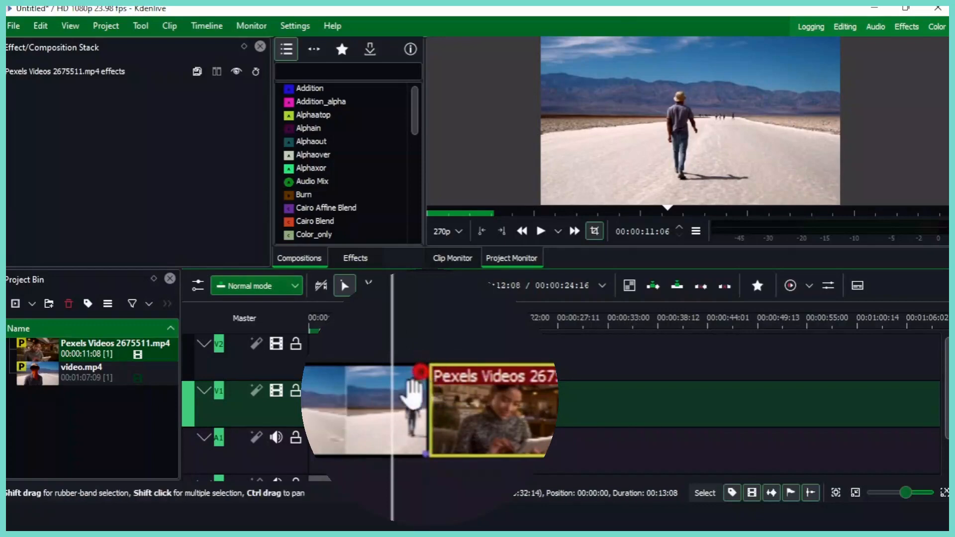
{"action": "left_click", "coordinate": [365, 405]}
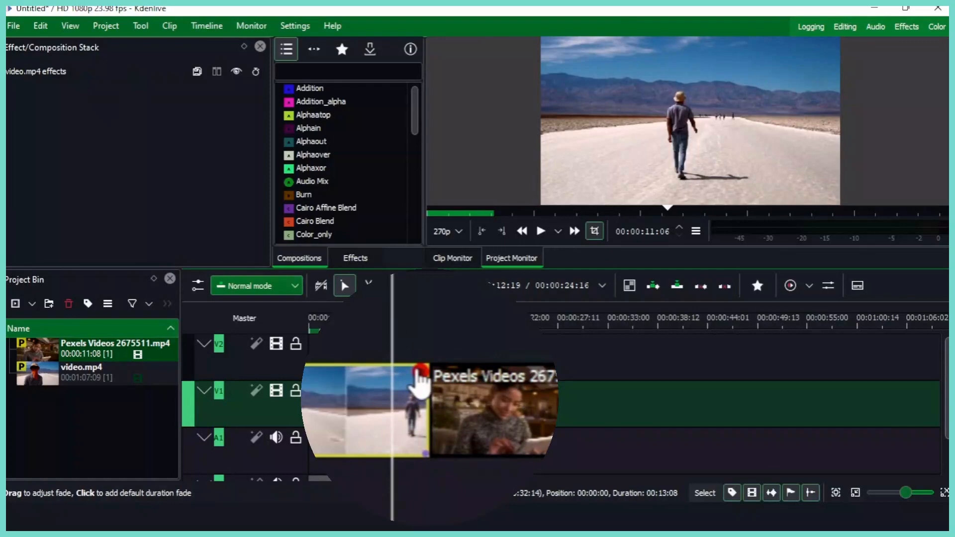
{"action": "left_click", "coordinate": [419, 378]}
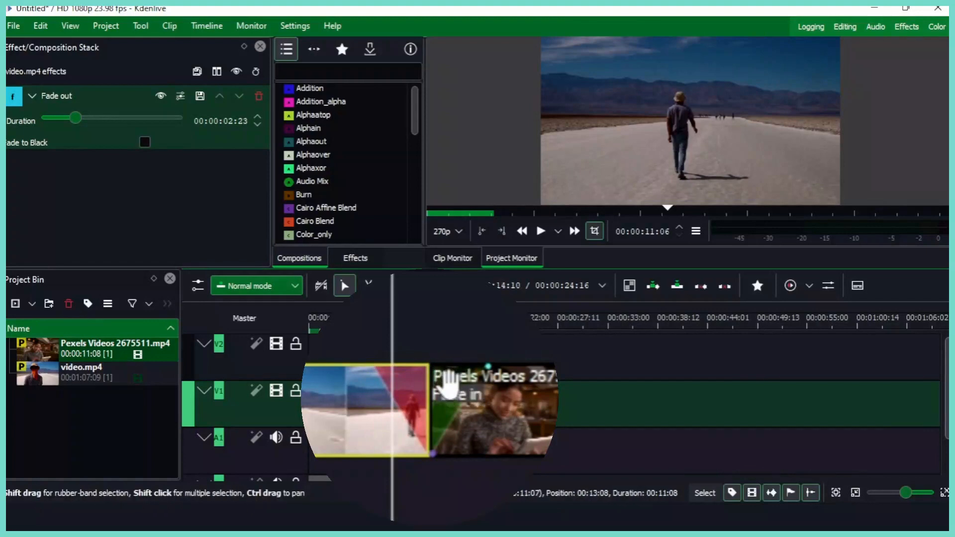
{"action": "left_click", "coordinate": [541, 231]}
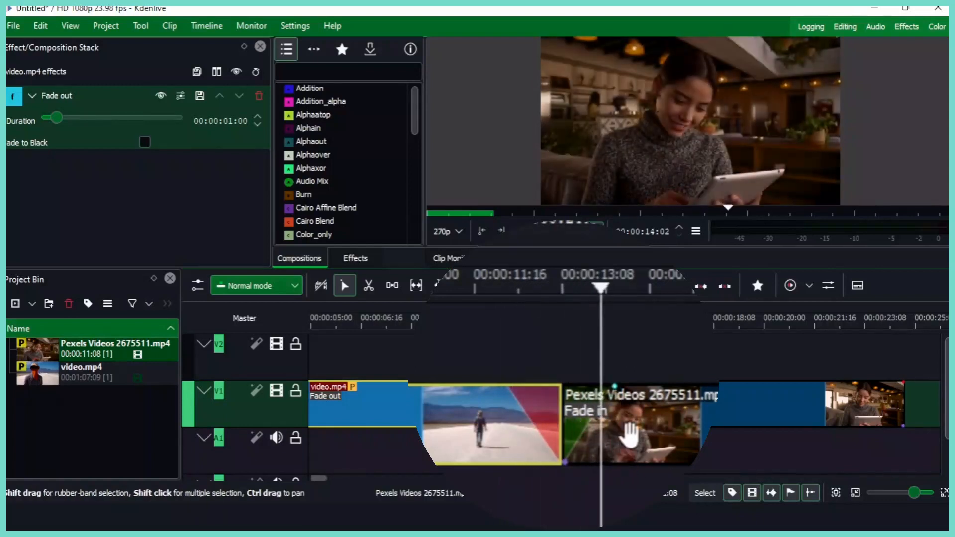
Step: Delete the Fade out effect from video.mp4 in the Effect/Composition Stack
{"action": "left_click", "coordinate": [523, 289]}
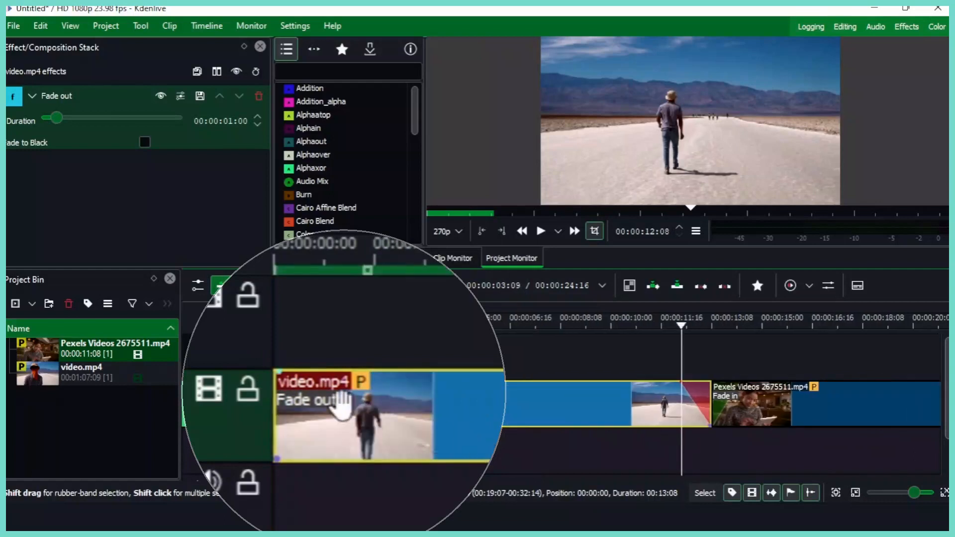
{"action": "left_click", "coordinate": [283, 409]}
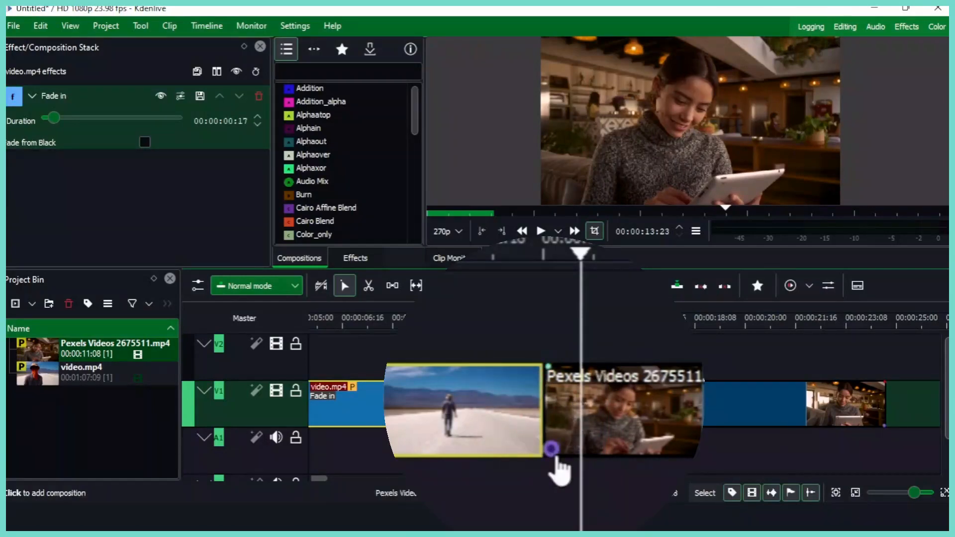
{"action": "left_click", "coordinate": [551, 448]}
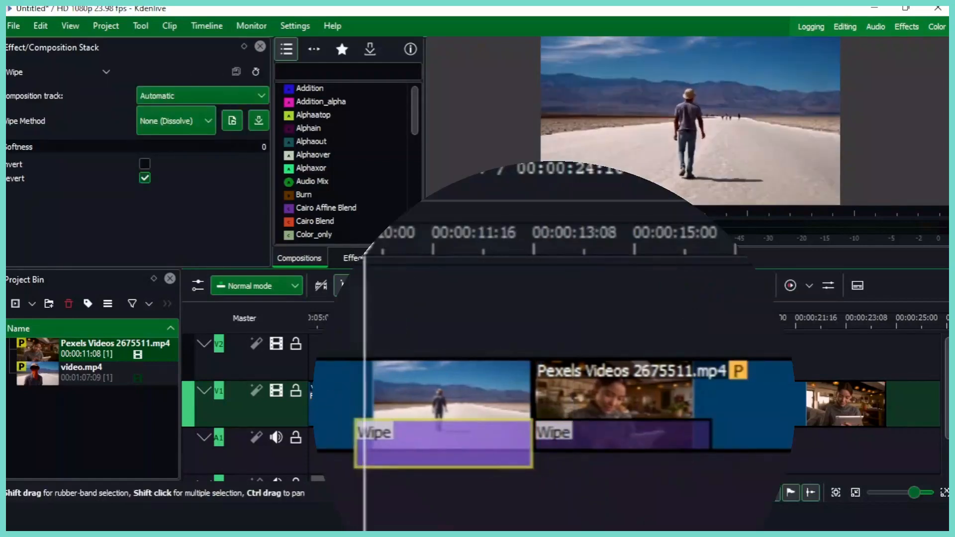
{"action": "left_click", "coordinate": [487, 248]}
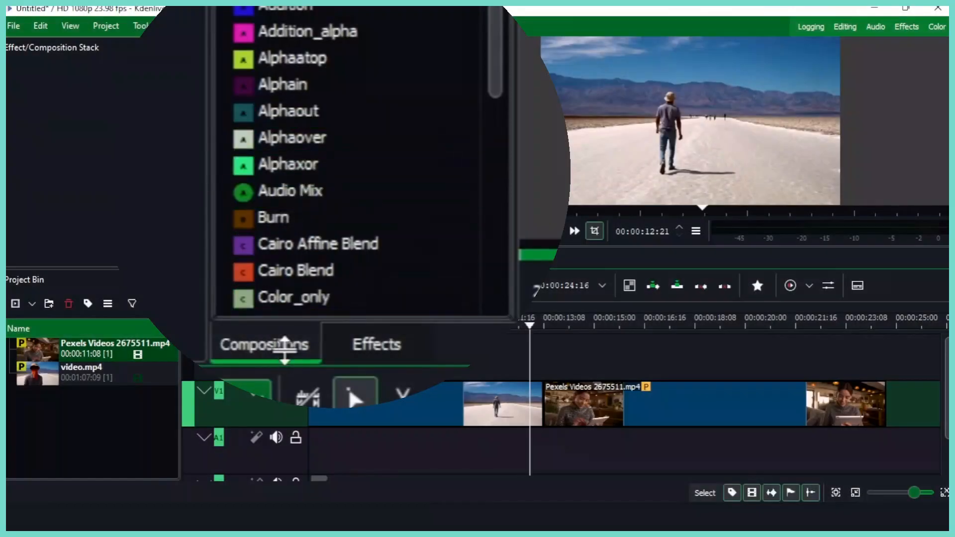
{"action": "mouse_move", "coordinate": [288, 225]}
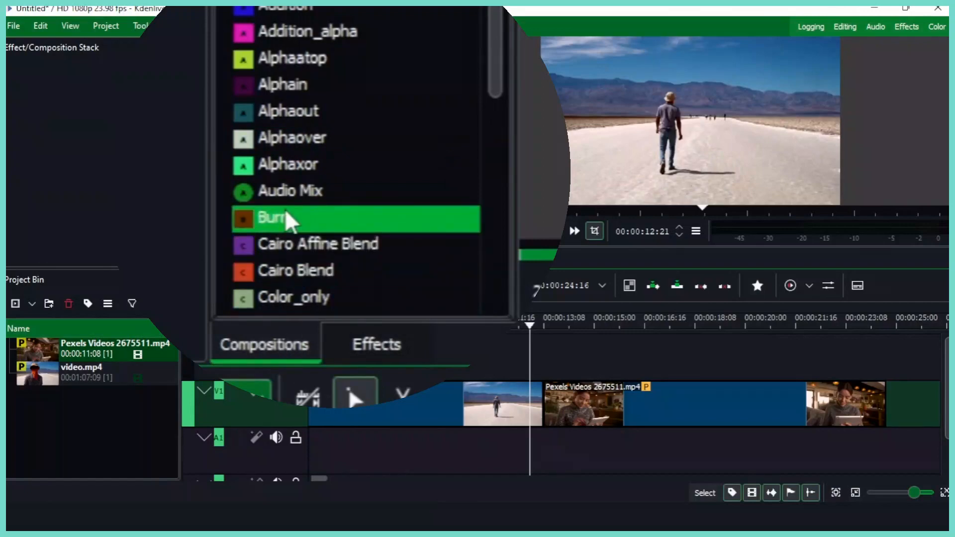
Step: Scroll the Compositions list to Dissolve and drop it where video.mp4 meets the Pexels clip
{"action": "scroll", "scroll_direction": "down", "scroll_amount": 3}
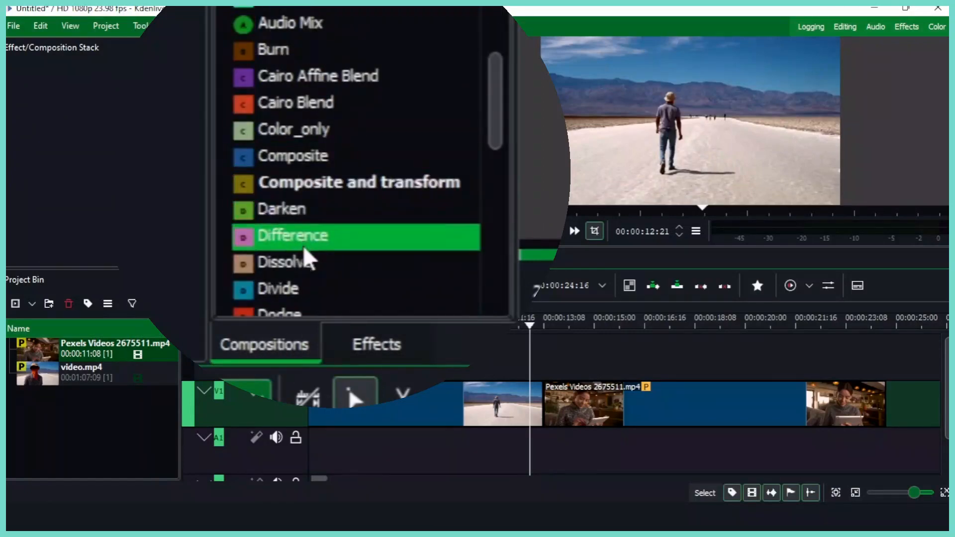
{"action": "scroll", "scroll_direction": "down", "scroll_amount": 3}
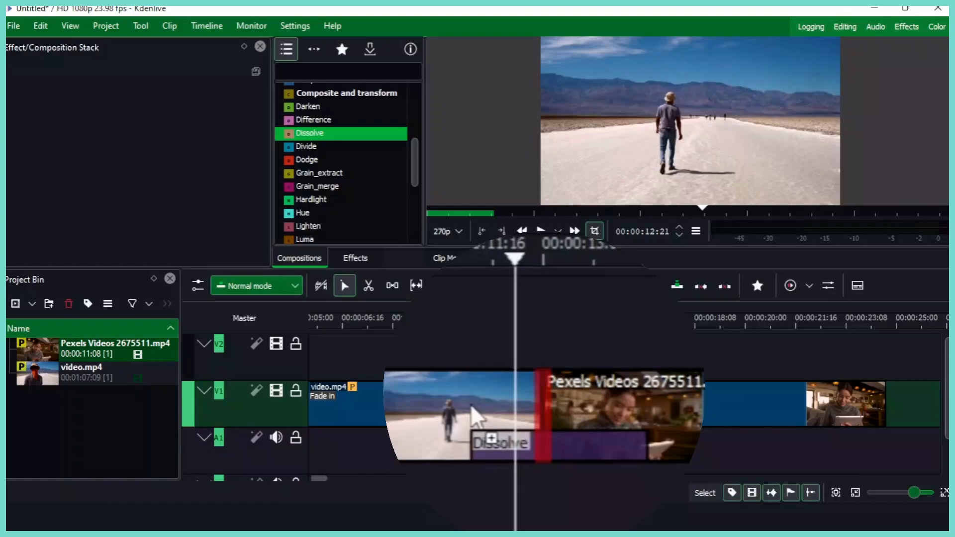
{"action": "left_click", "coordinate": [626, 419]}
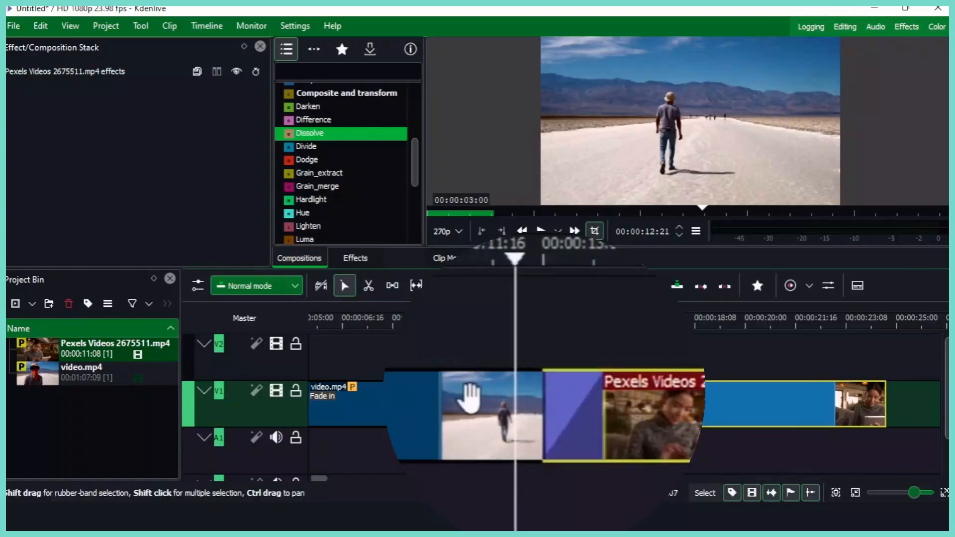
Step: Preview the transition, stop playback, and select the Dissolve composition to show its settings
{"action": "left_click", "coordinate": [541, 231]}
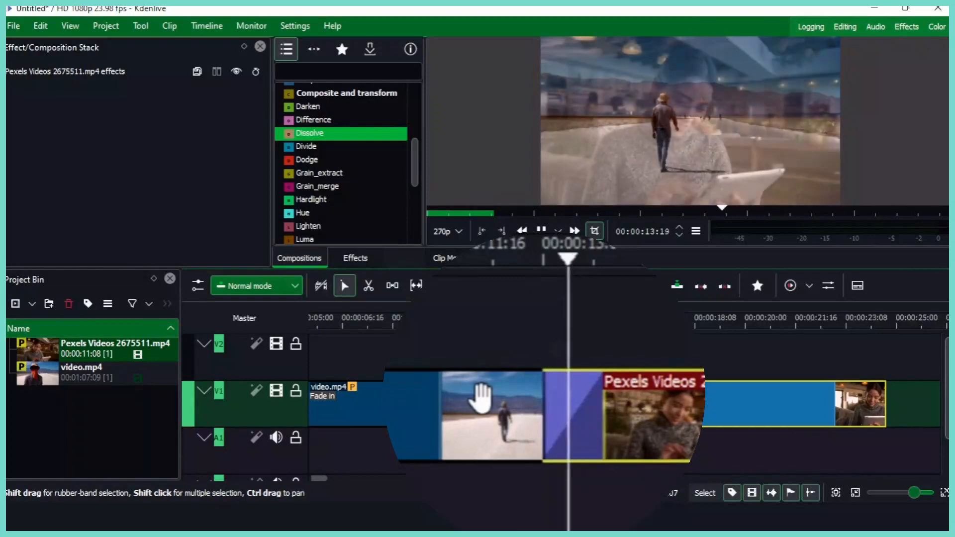
{"action": "left_click", "coordinate": [541, 231]}
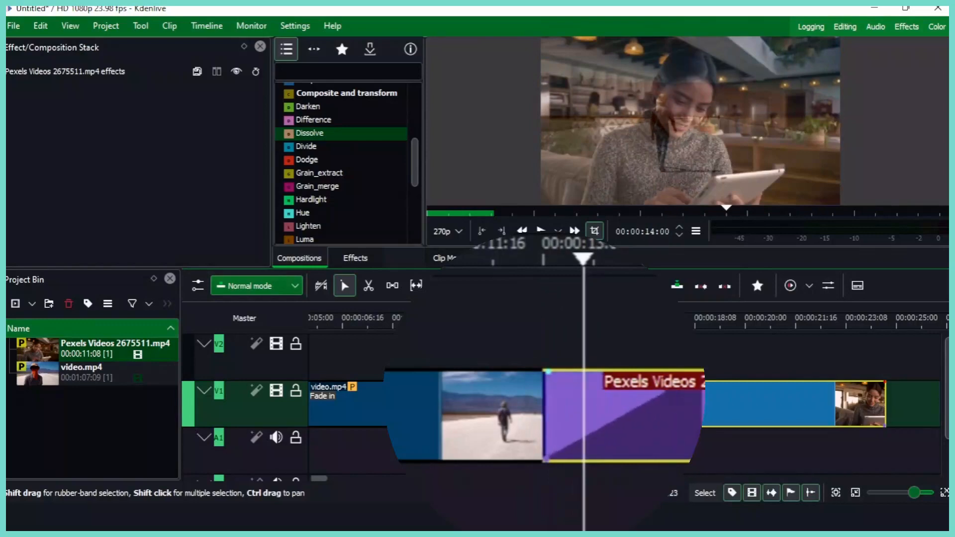
{"action": "left_click", "coordinate": [541, 231]}
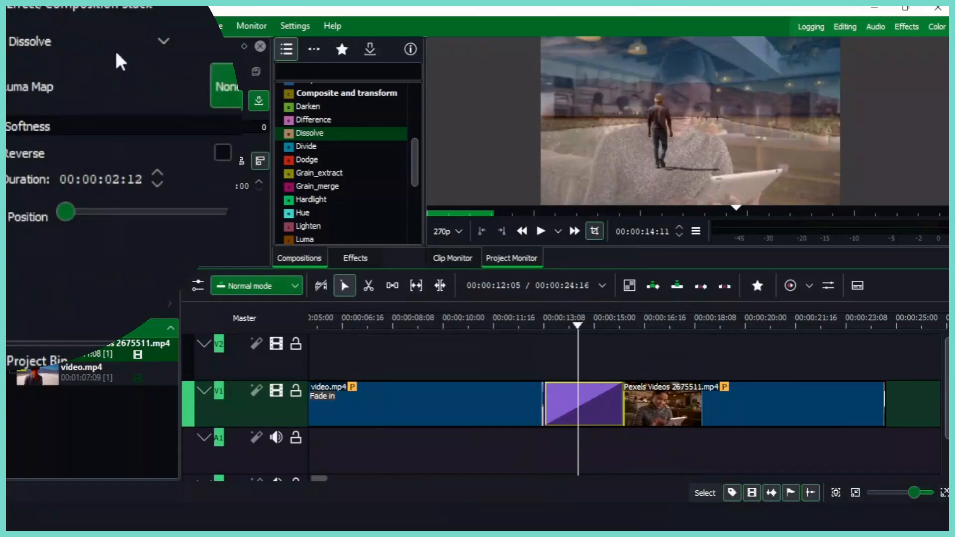
{"action": "mouse_move", "coordinate": [105, 76]}
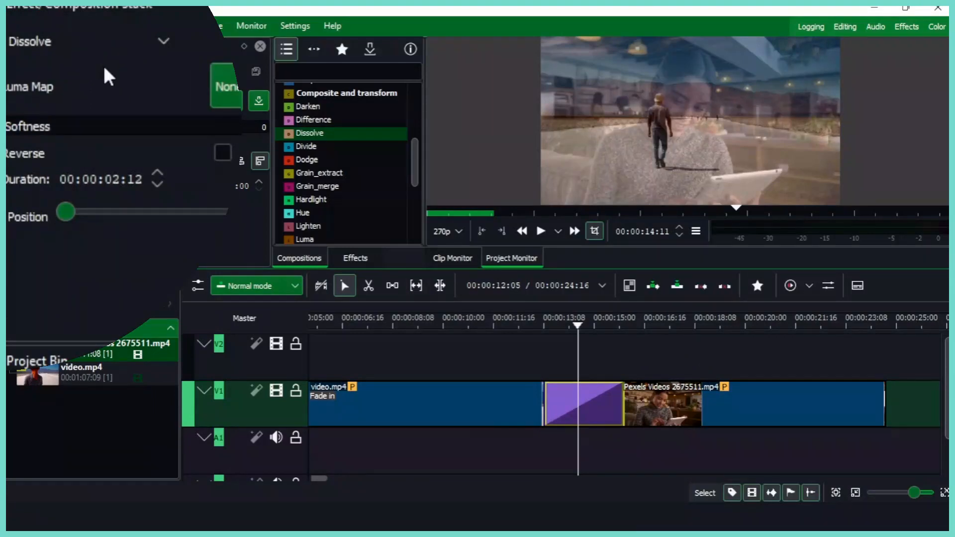
{"action": "mouse_move", "coordinate": [42, 99]}
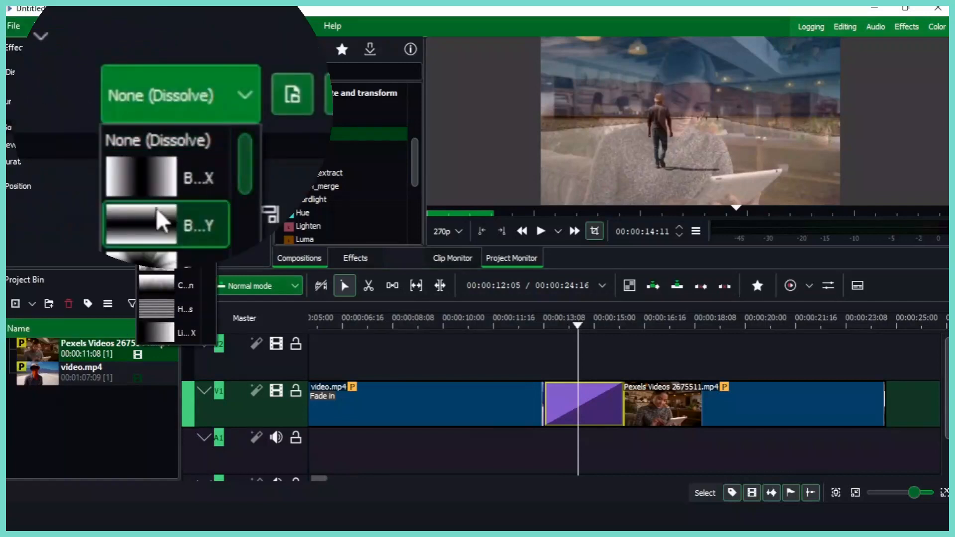
{"action": "mouse_move", "coordinate": [127, 169]}
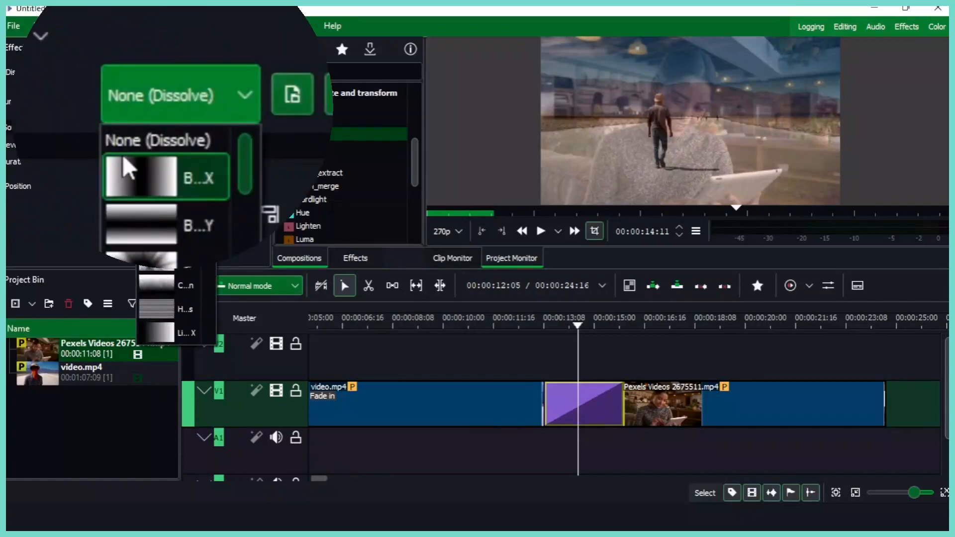
Step: Choose Burst as the Dissolve luma map and move the playhead before the transition
{"action": "left_click", "coordinate": [140, 176]}
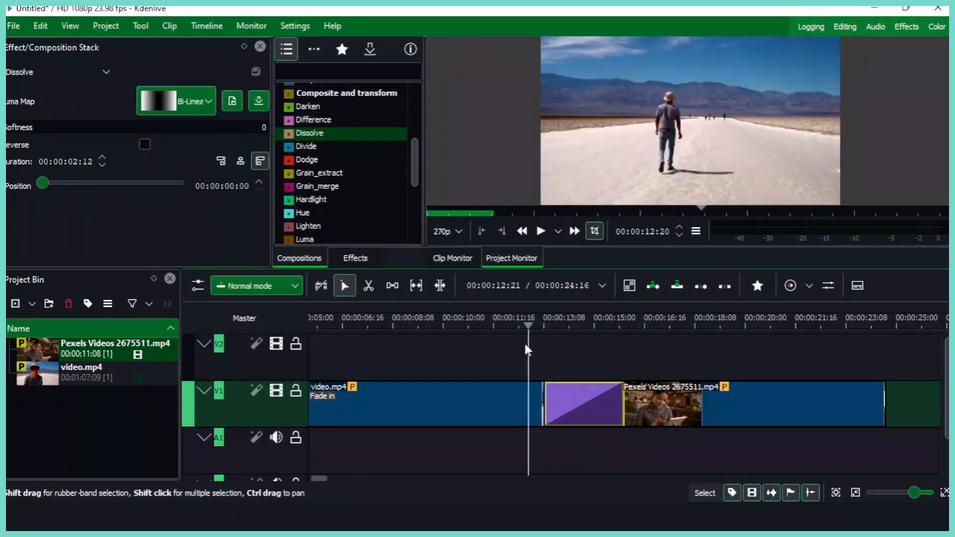
{"action": "left_click", "coordinate": [541, 231]}
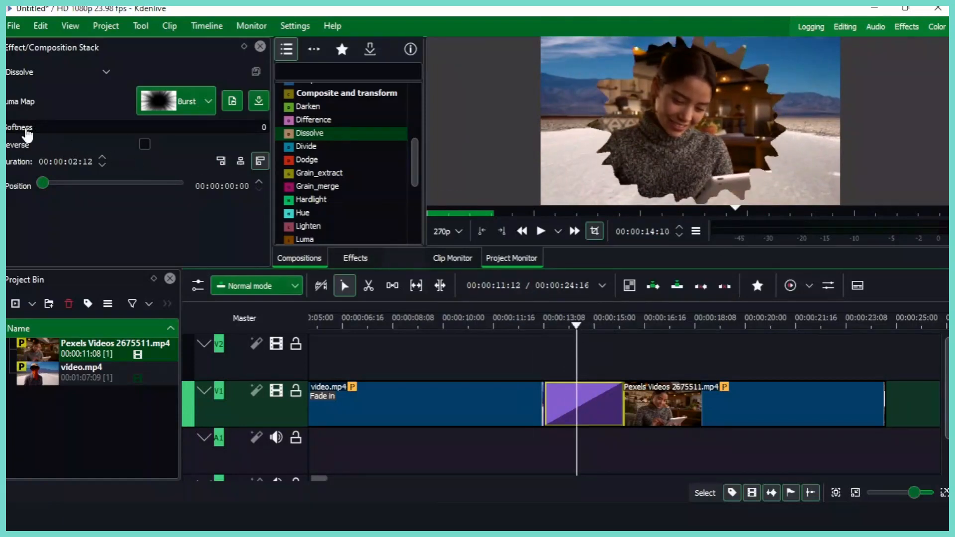
{"action": "mouse_move", "coordinate": [292, 172]}
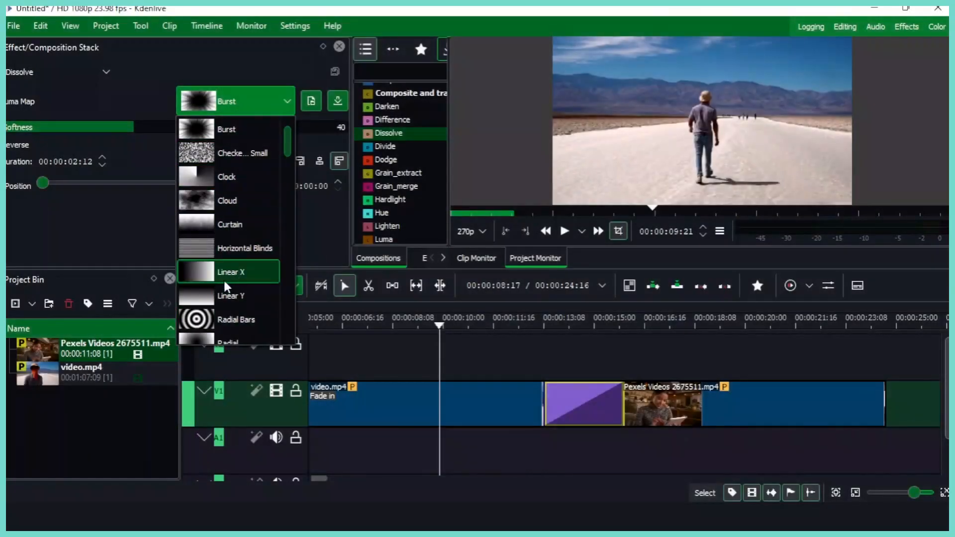
{"action": "mouse_move", "coordinate": [230, 248]}
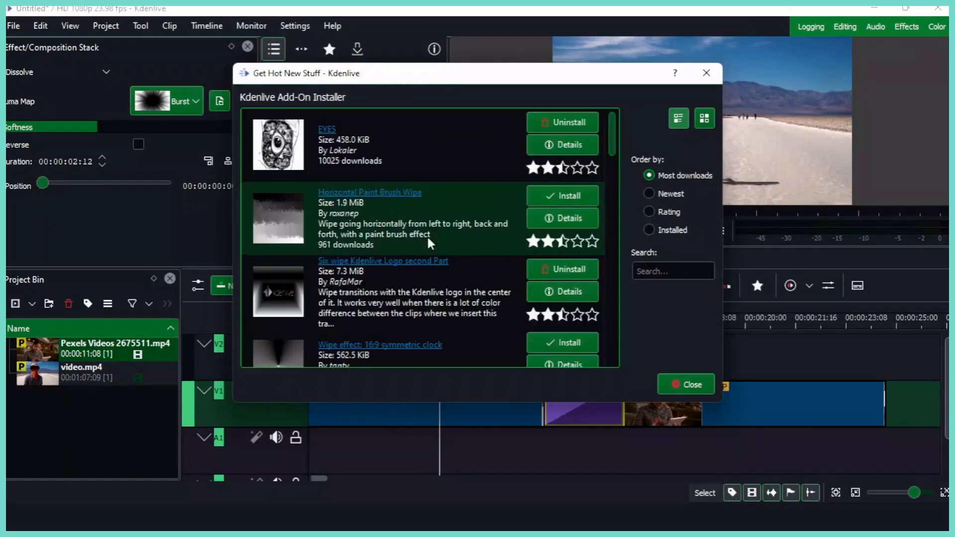
Step: Scroll through the Add-On Installer list and close it without installing anything
{"action": "scroll", "scroll_direction": "down", "scroll_amount": 3}
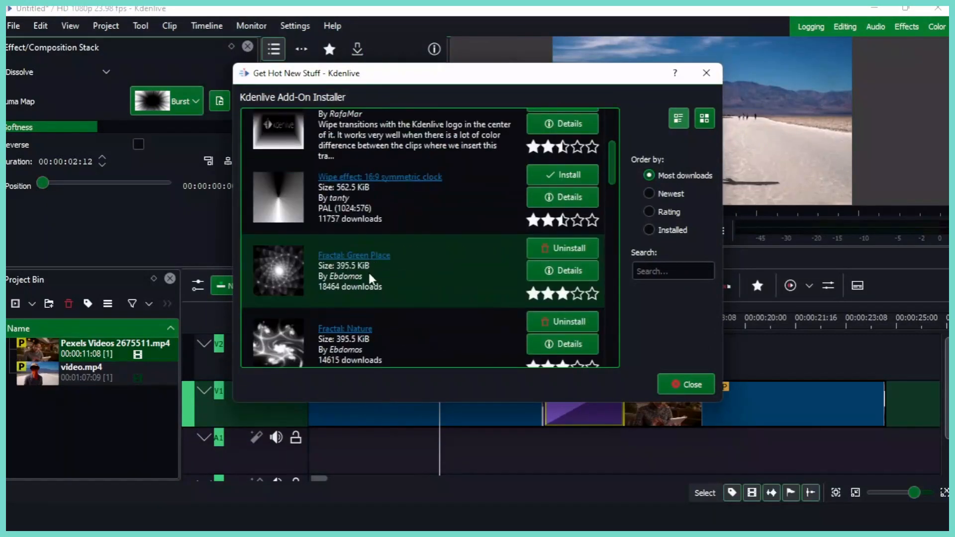
{"action": "scroll", "scroll_direction": "down", "scroll_amount": 3}
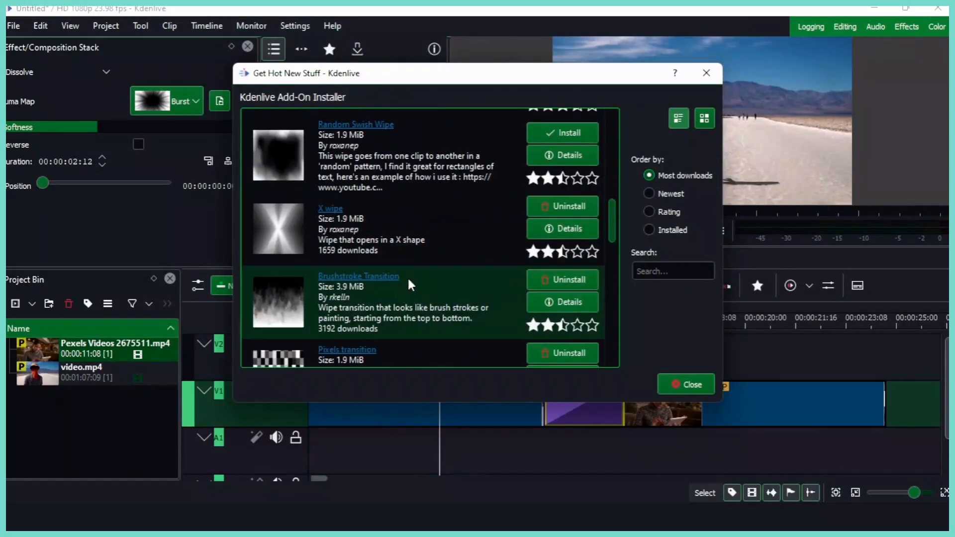
{"action": "scroll", "scroll_direction": "down", "scroll_amount": 3}
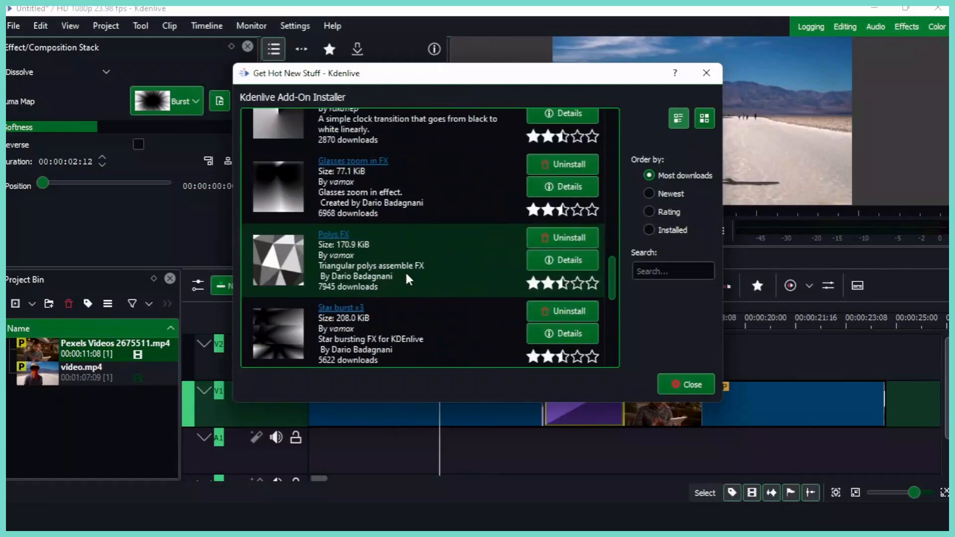
{"action": "scroll", "scroll_direction": "down", "scroll_amount": 3}
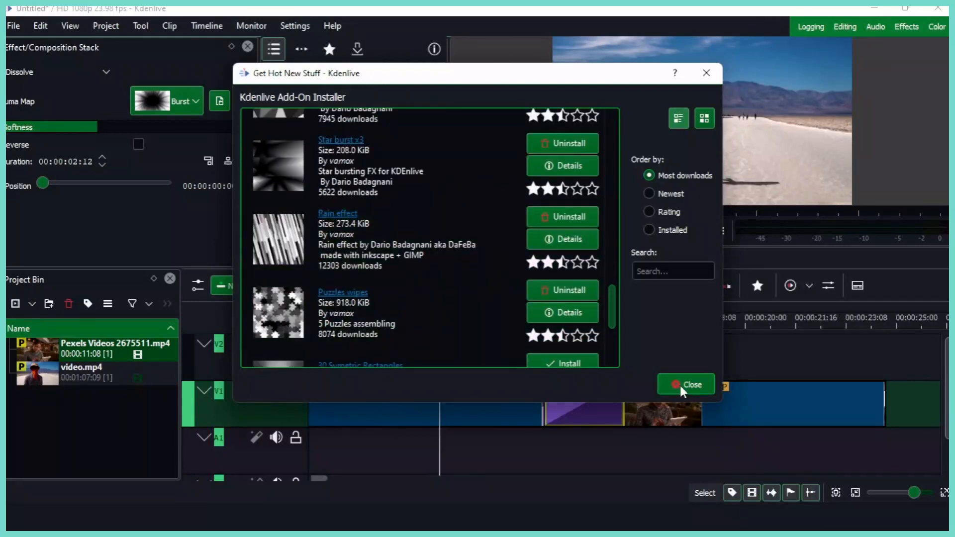
{"action": "left_click", "coordinate": [686, 384]}
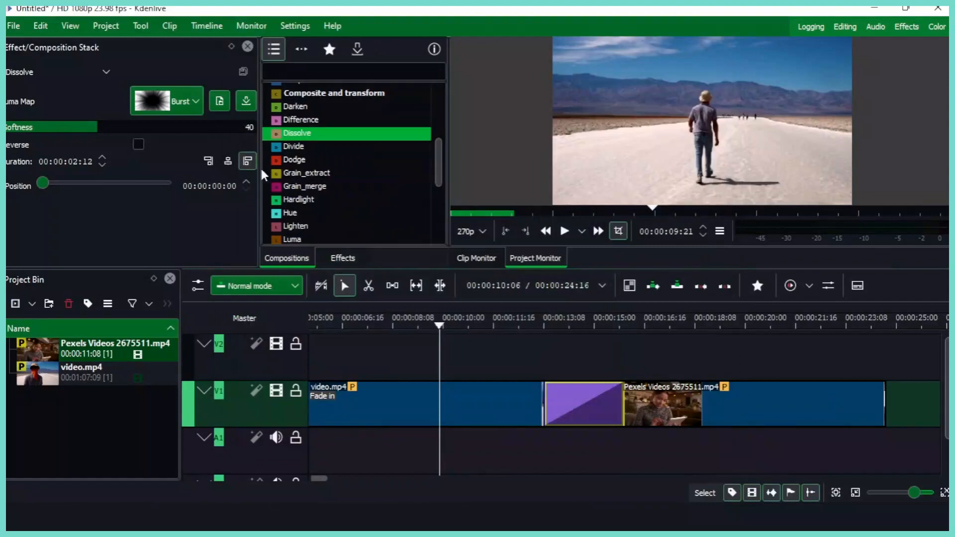
Step: Move the playhead just before the transition and play the softened Burst dissolve
{"action": "left_click", "coordinate": [192, 101]}
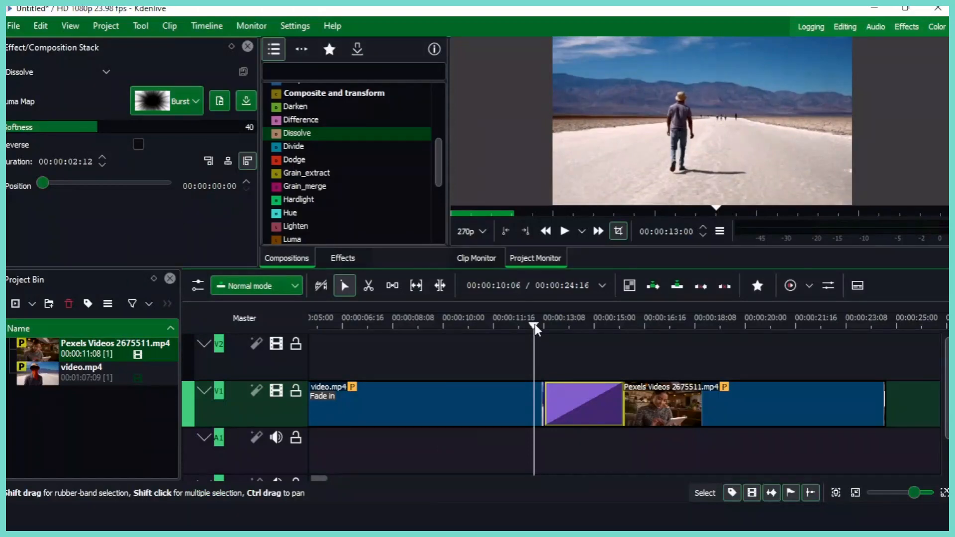
{"action": "left_click", "coordinate": [564, 231]}
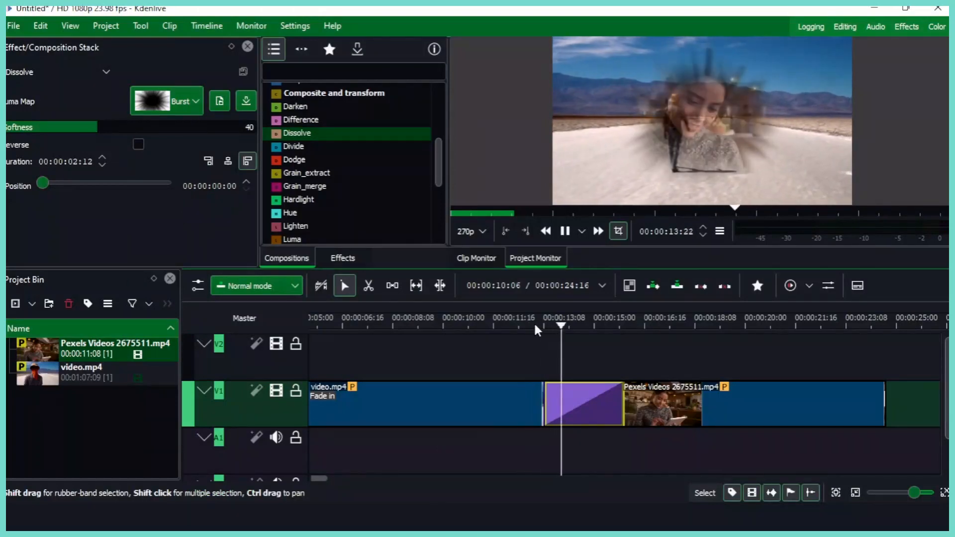